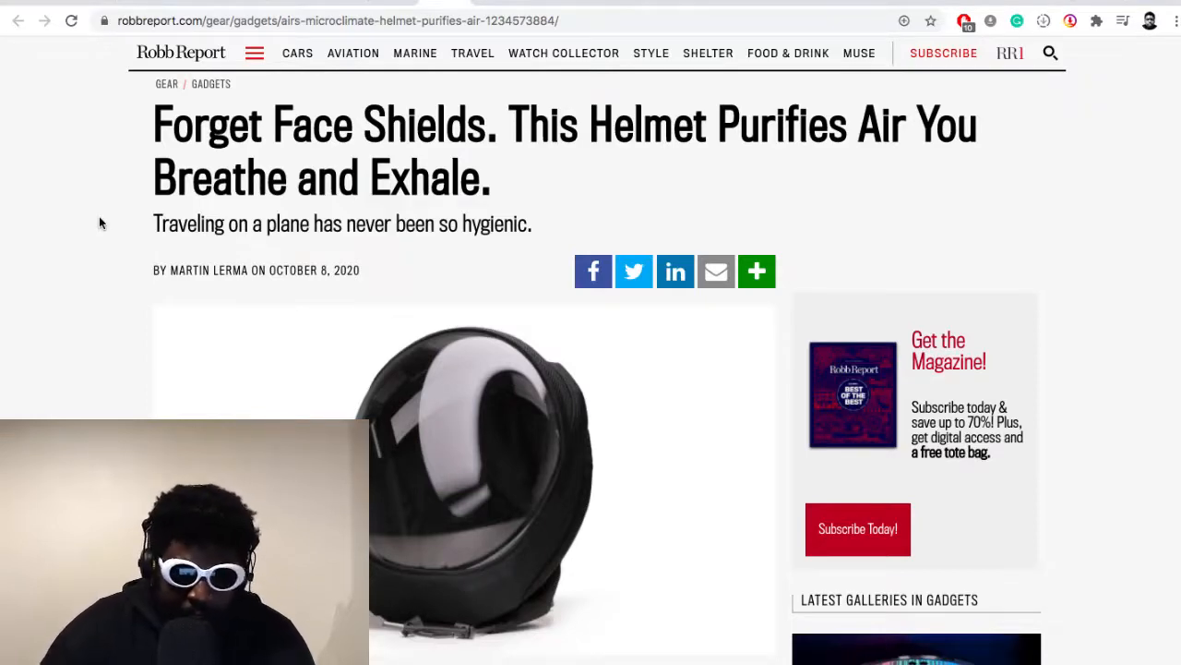
# Scroll the Robb Report article to the paragraphs on Air's HEPA filters and two-pound weight.
pyautogui.scroll(-3)
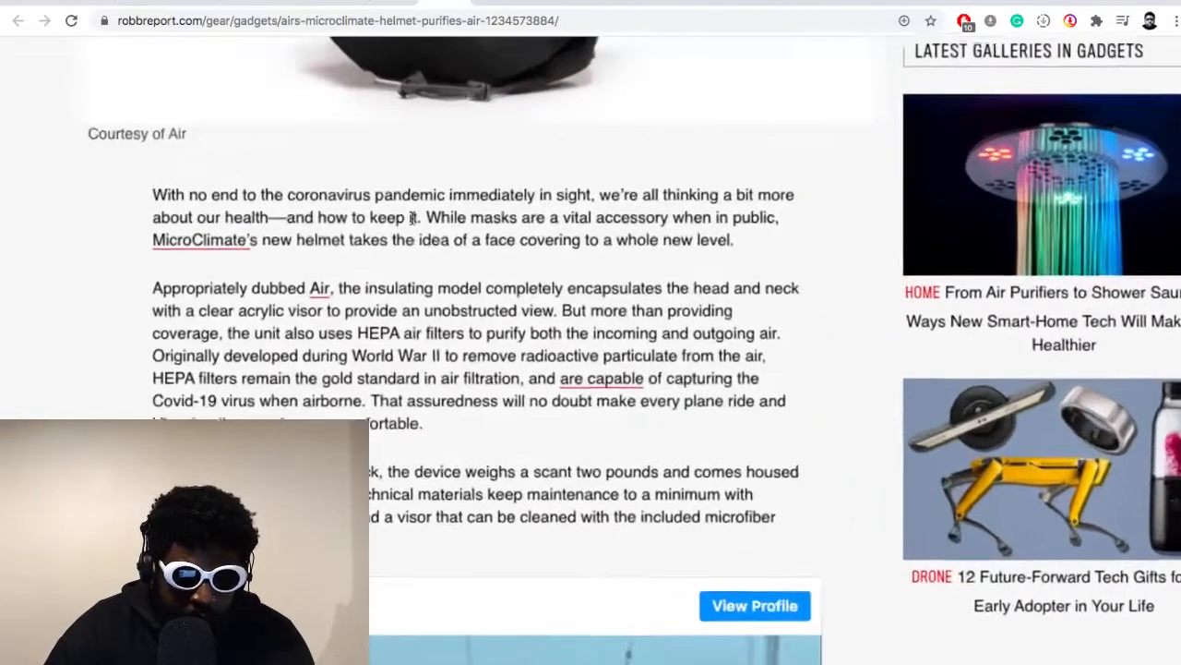
pyautogui.scroll(-3)
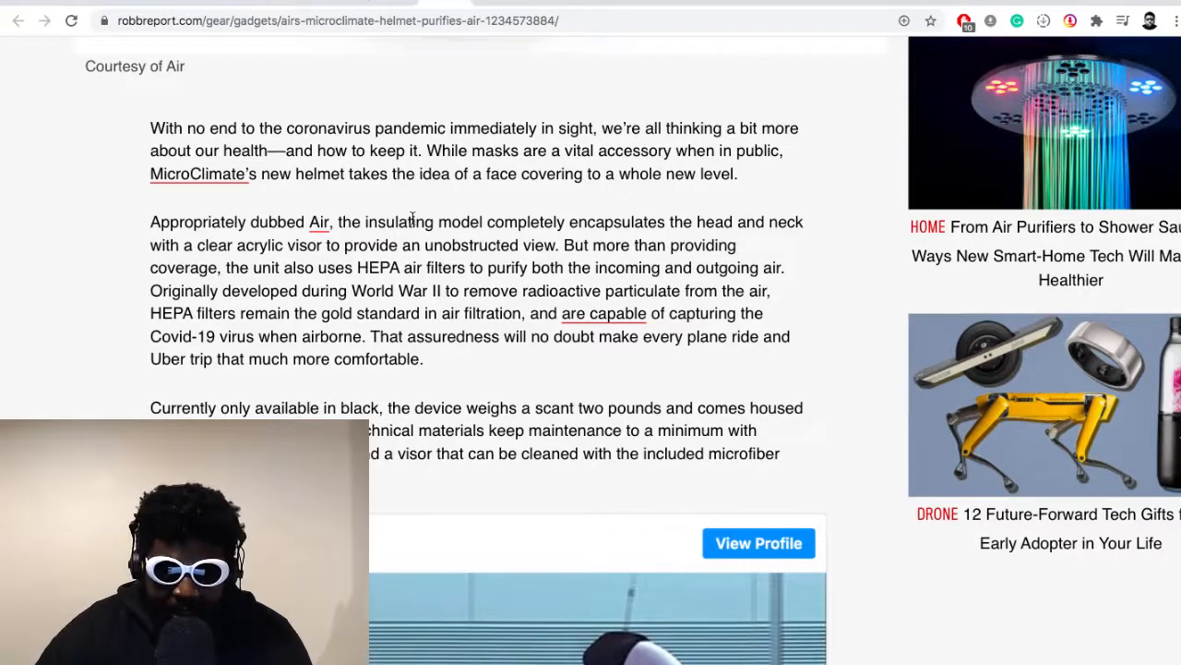
pyautogui.scroll(-3)
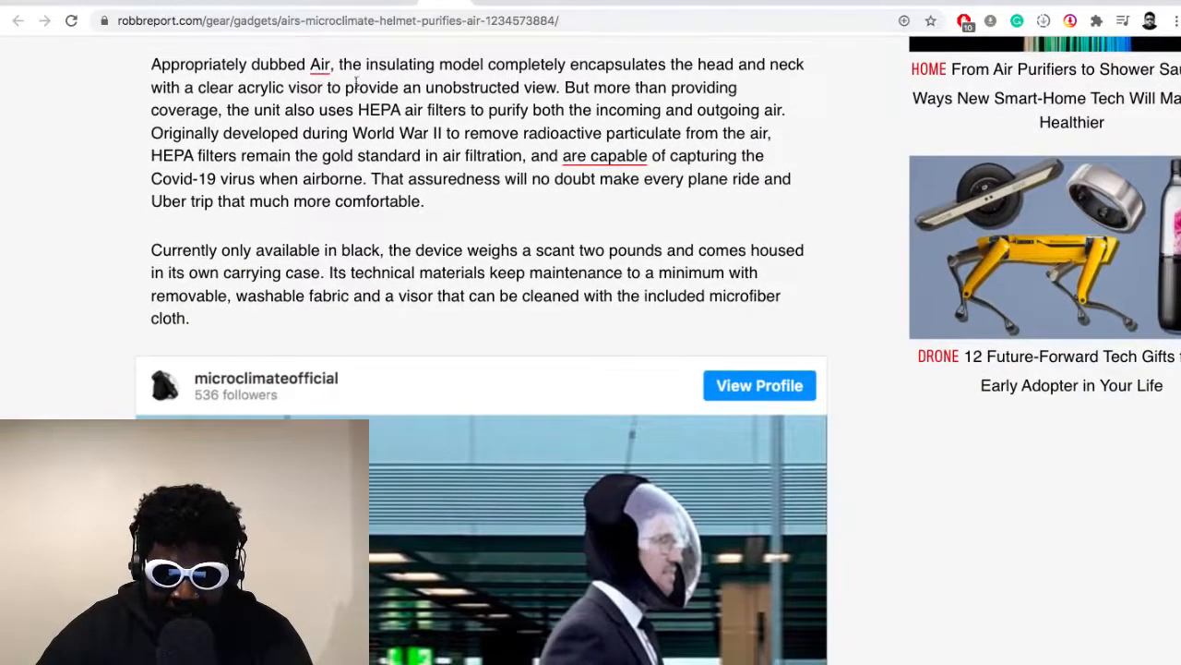
pyautogui.doubleClick(402, 63)
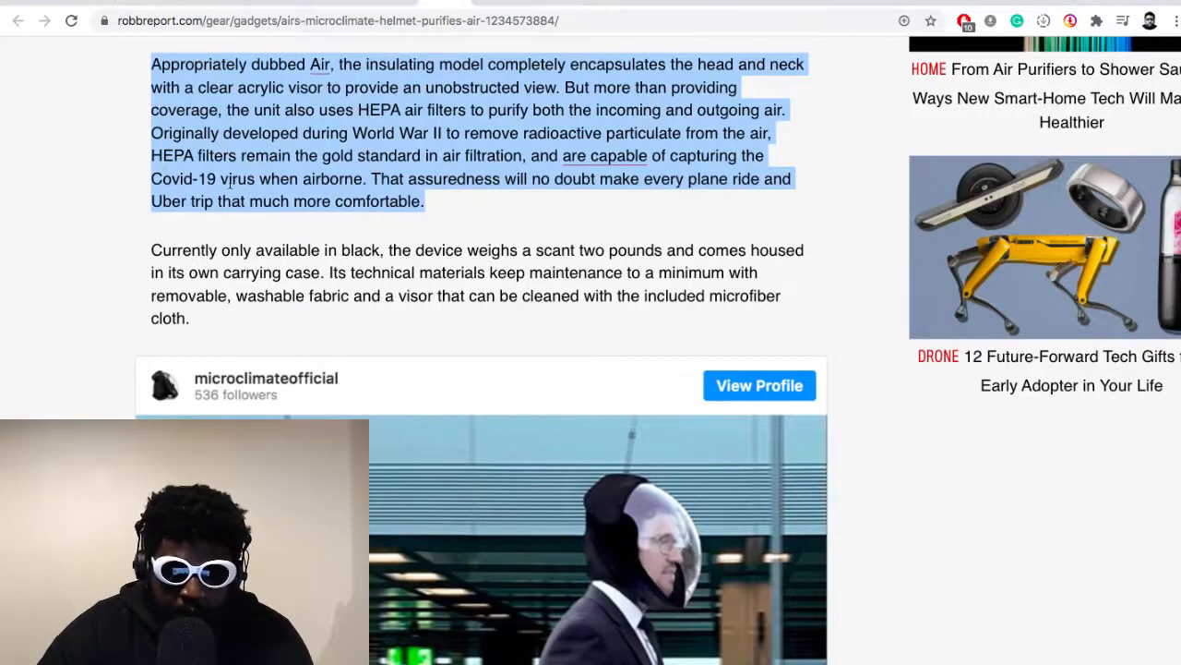
pyautogui.moveTo(559, 194)
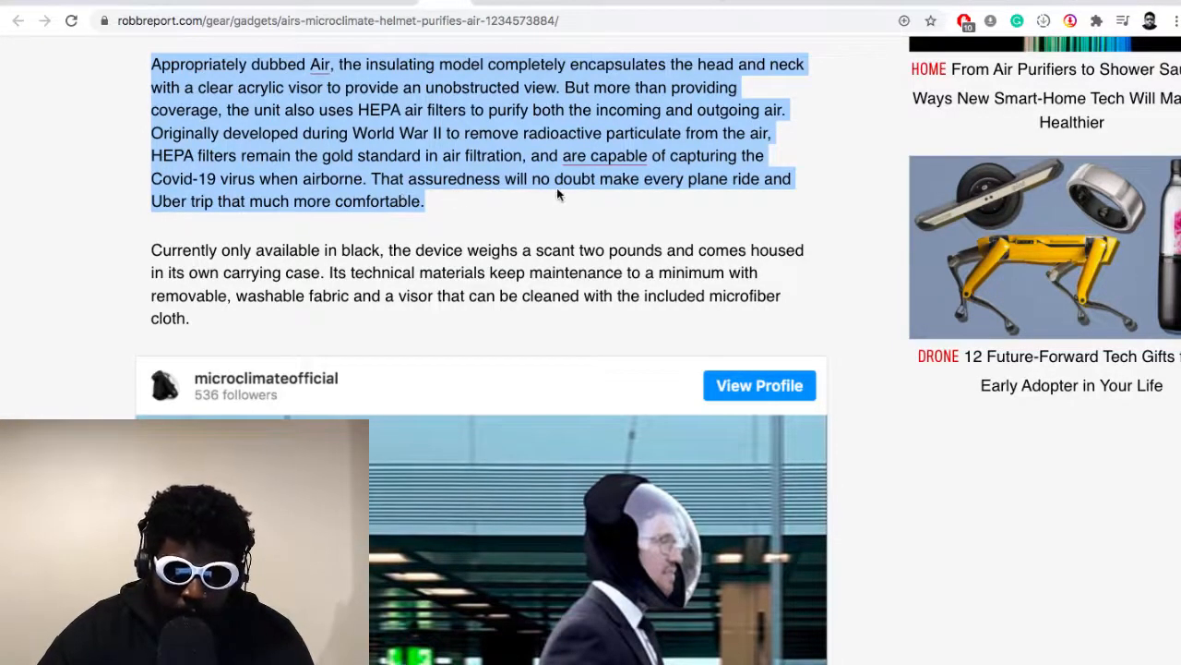
pyautogui.moveTo(637, 200)
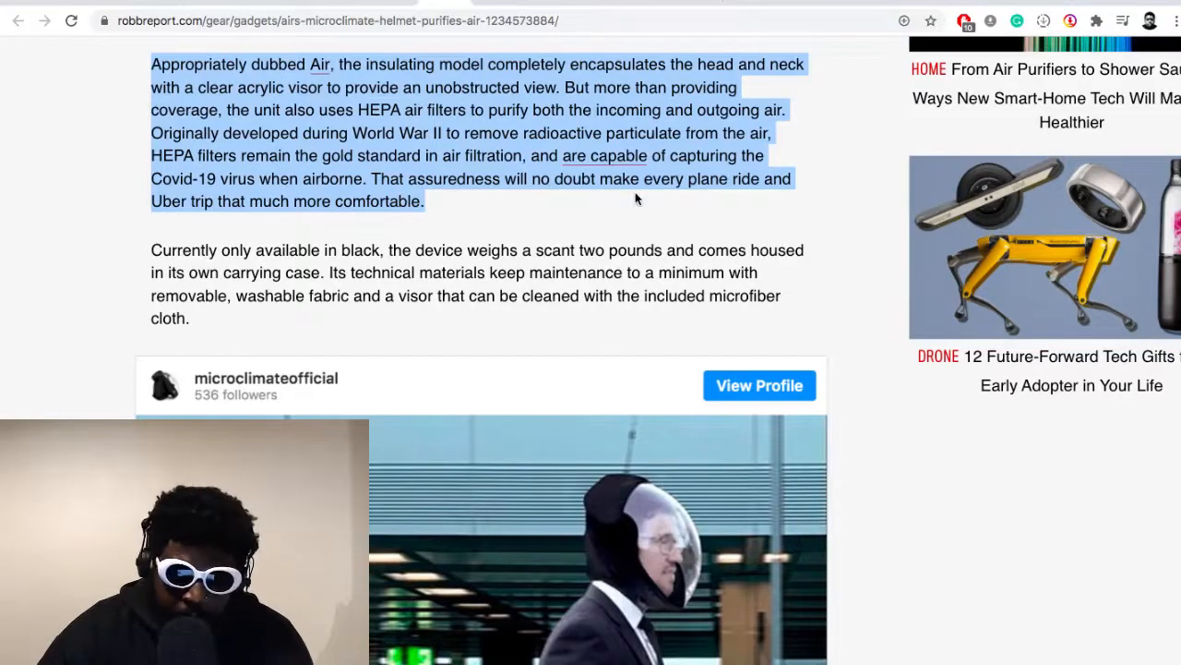
pyautogui.moveTo(170, 199)
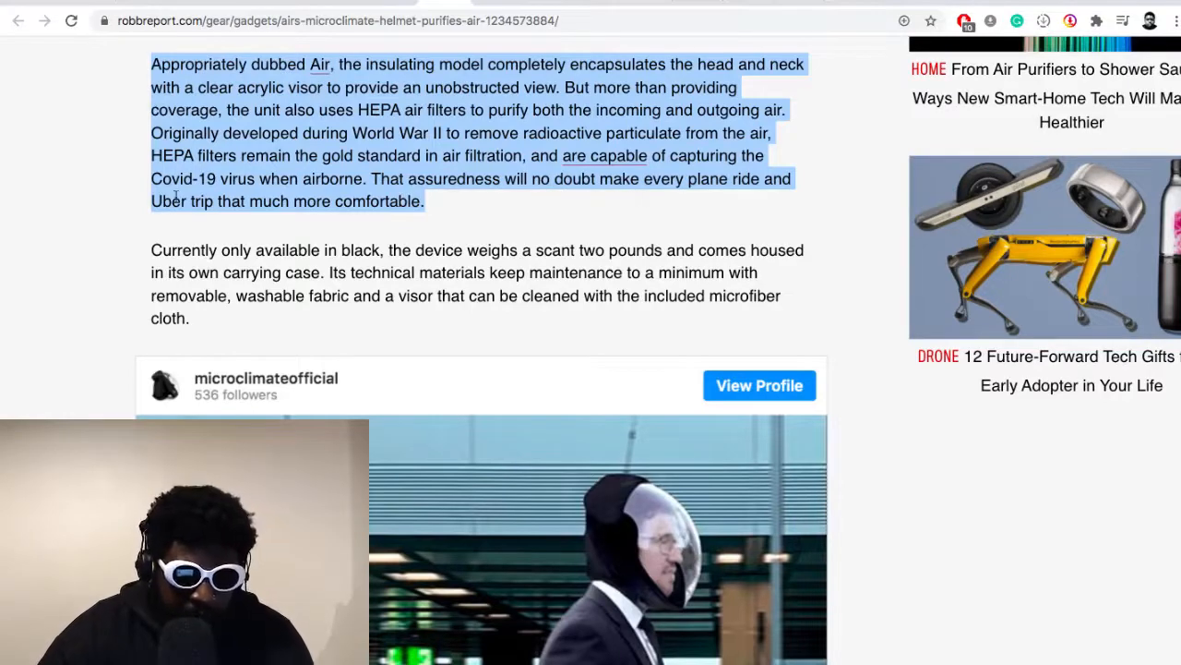
# Scroll to the embedded microclimateofficial photo of two suited men wearing Air helmets in an airport.
pyautogui.scroll(-3)
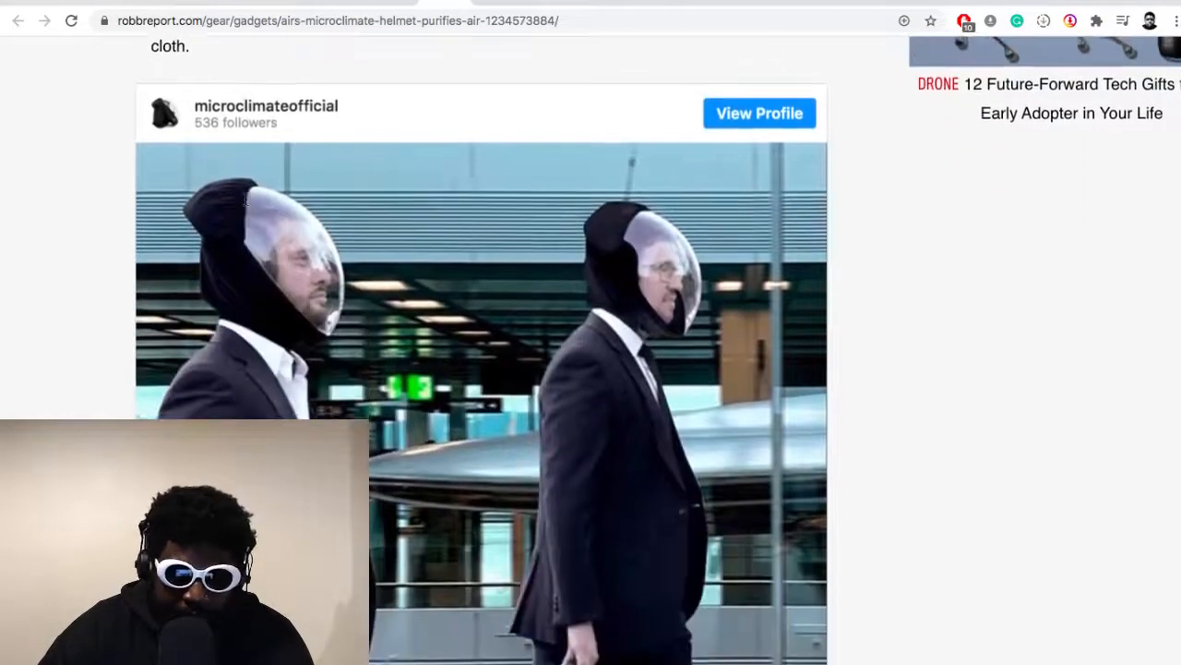
pyautogui.scroll(-3)
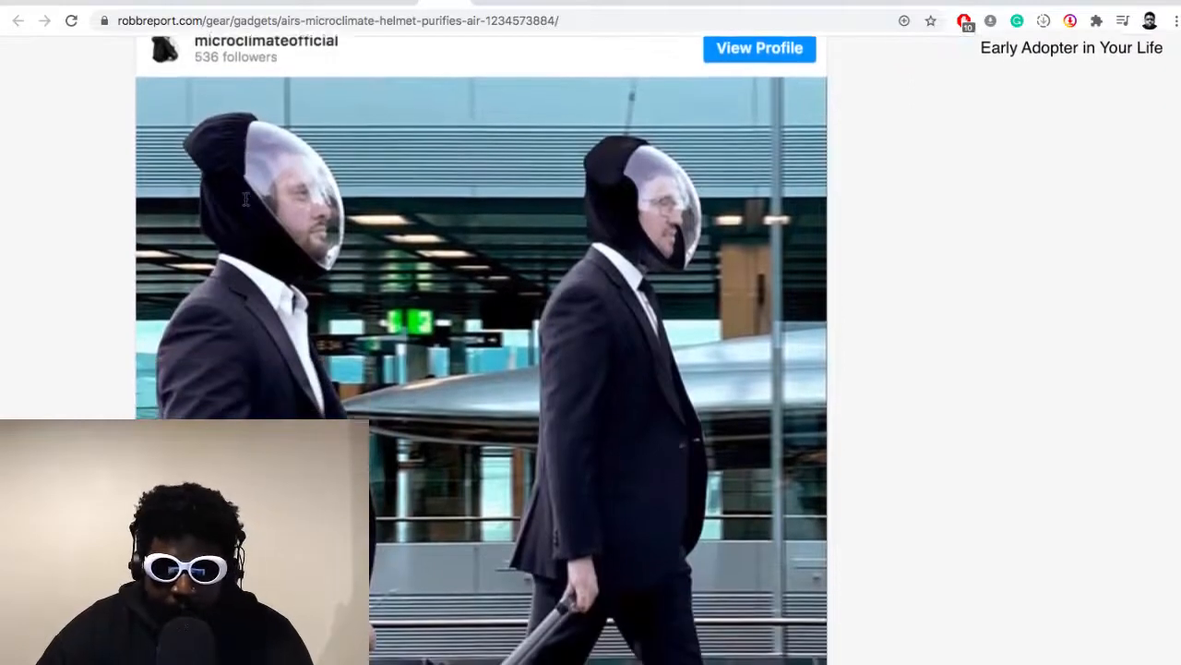
pyautogui.scroll(-3)
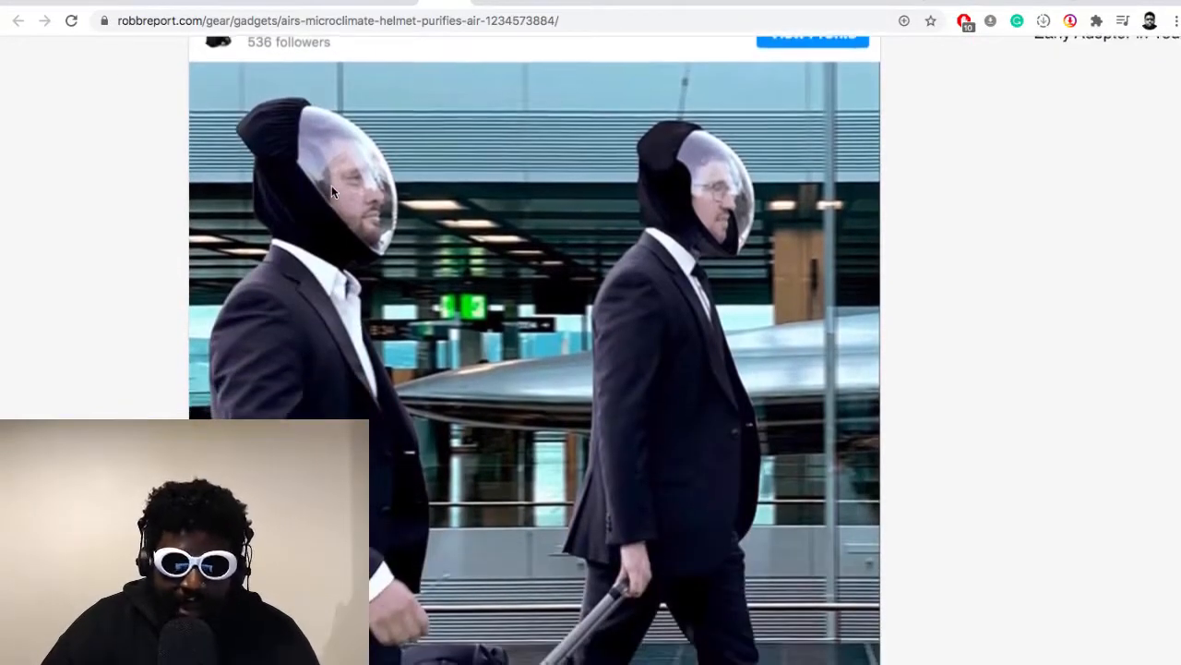
pyautogui.scroll(-3)
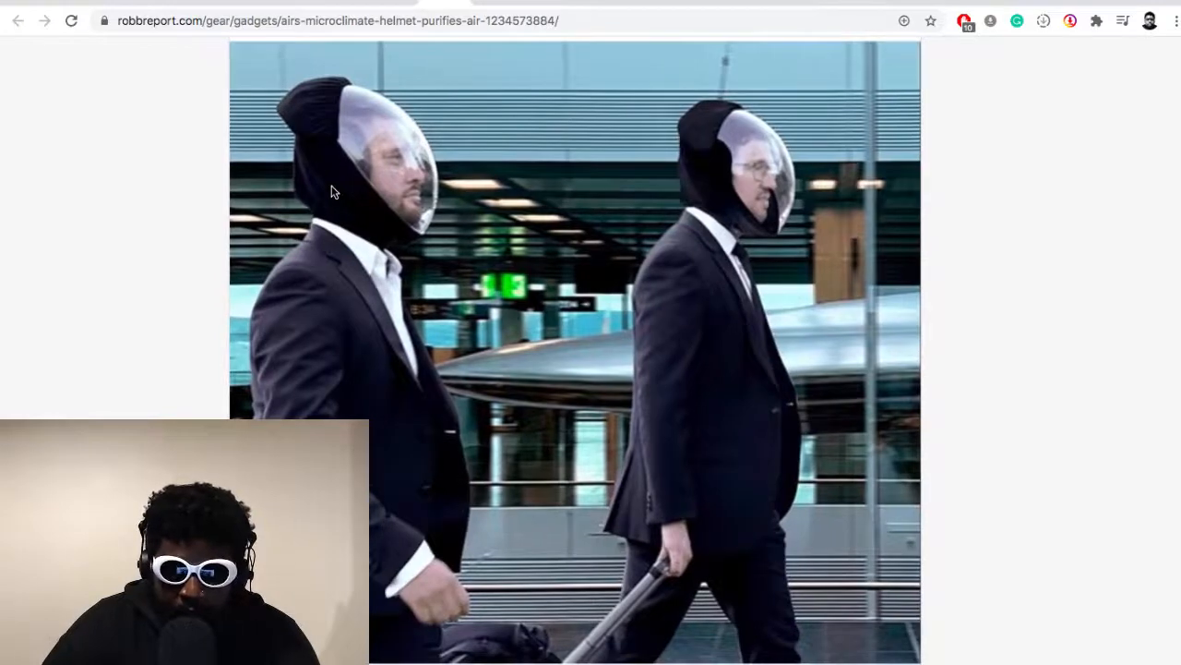
pyautogui.moveTo(255, 251)
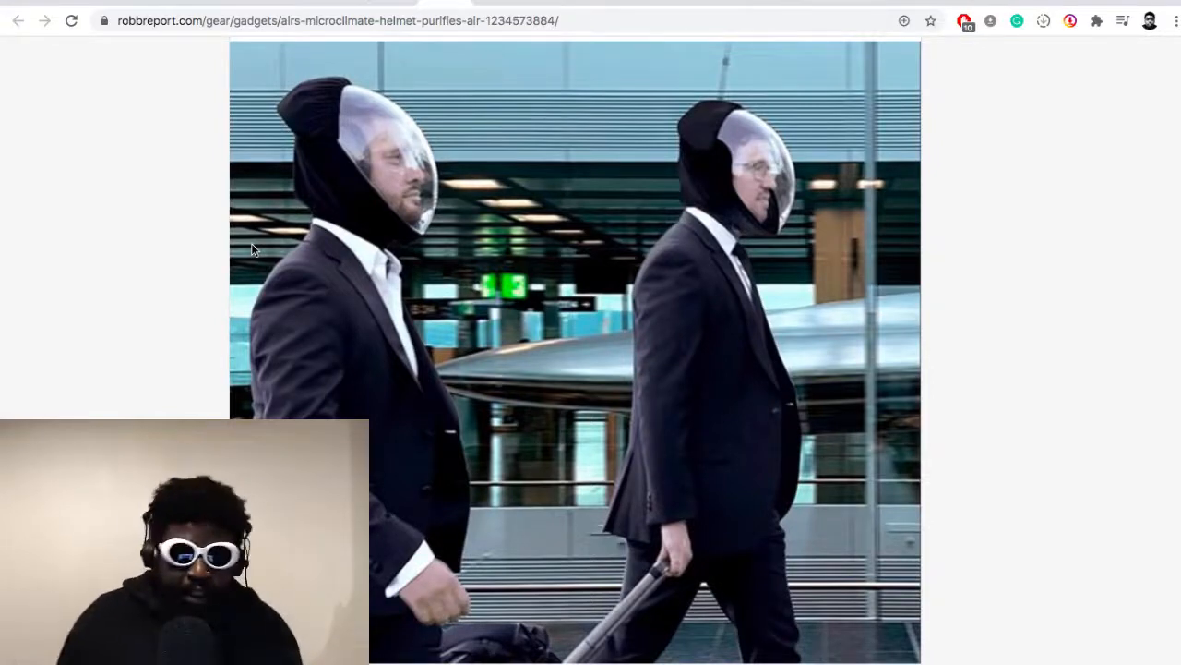
pyautogui.scroll(-3)
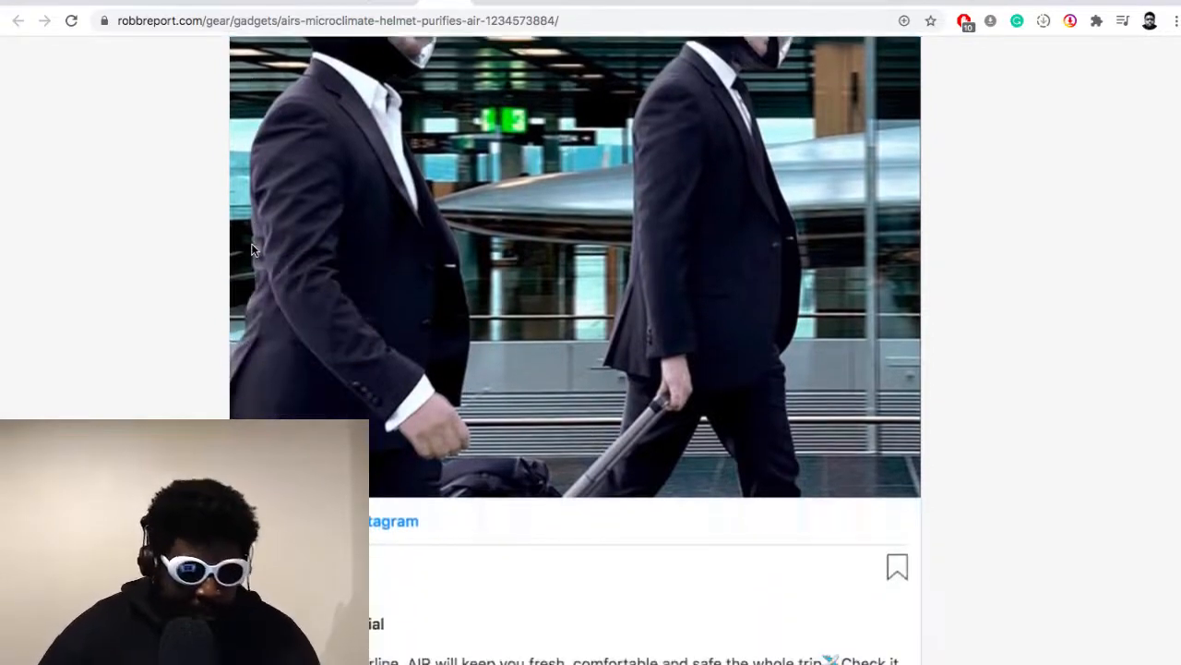
pyautogui.scroll(-3)
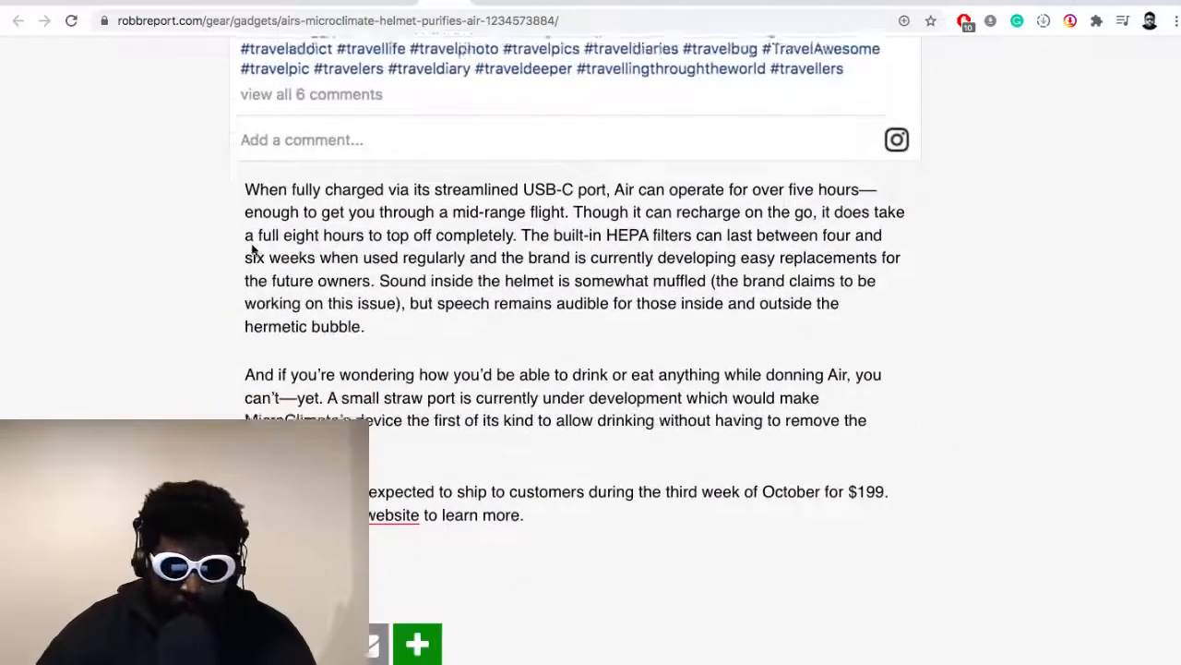
pyautogui.scroll(-3)
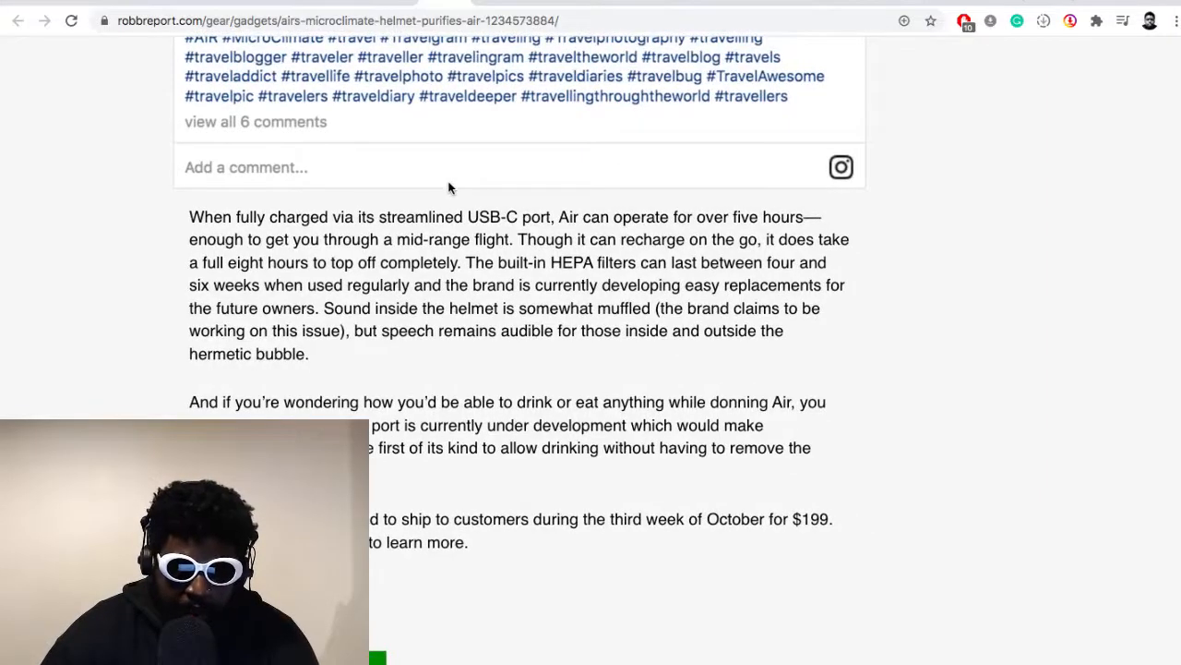
pyautogui.scroll(3)
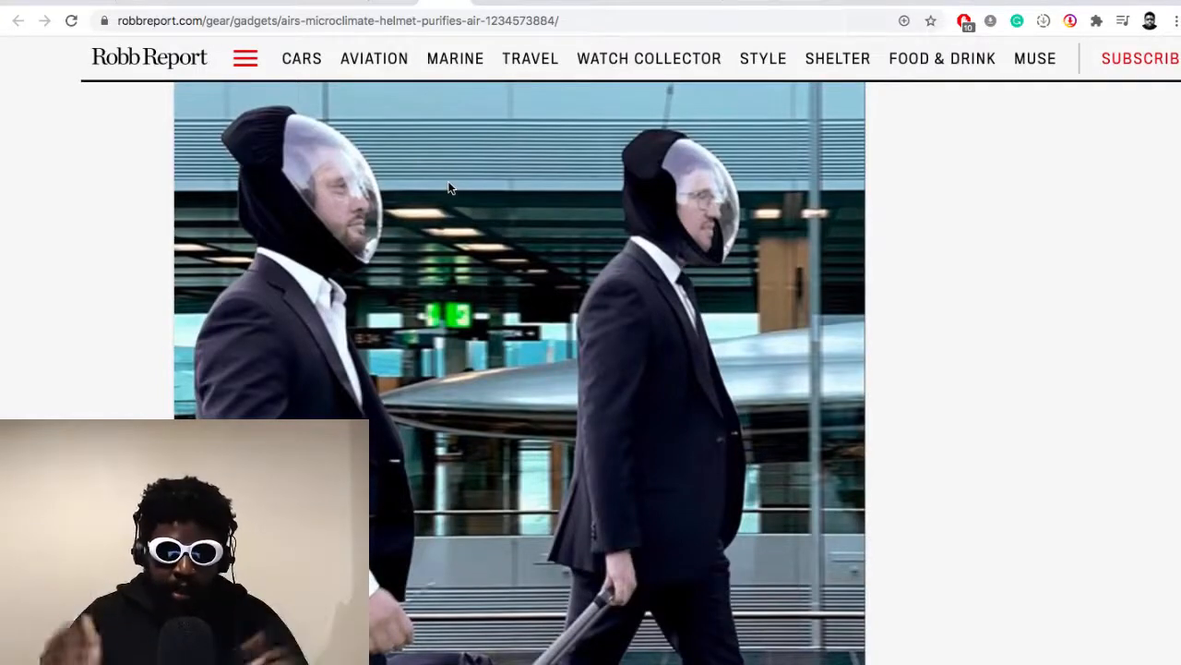
# Scroll the microclimateofficial Instagram profile through its grid of Air helmet posts.
pyautogui.scroll(-3)
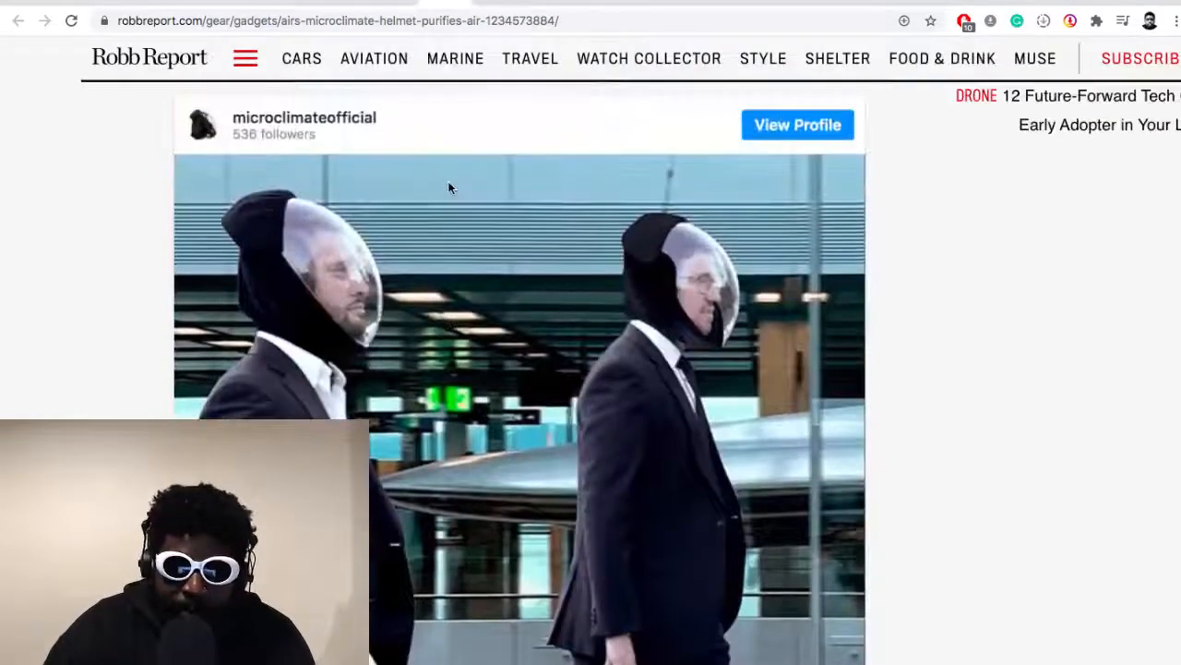
pyautogui.scroll(-3)
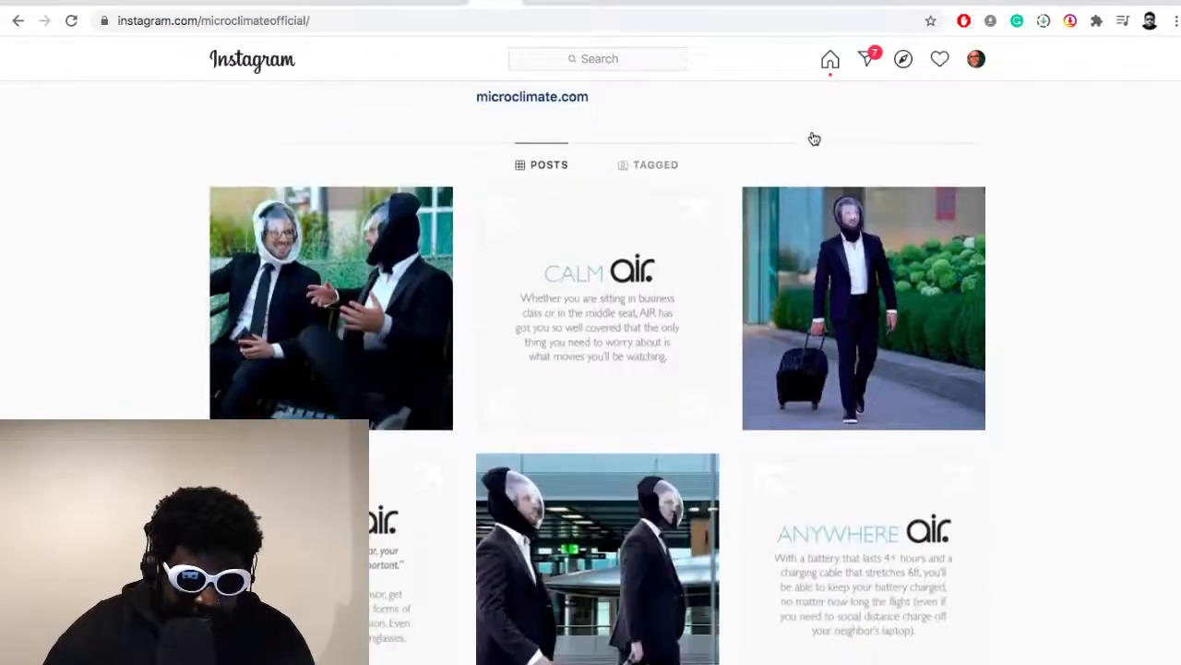
pyautogui.scroll(-3)
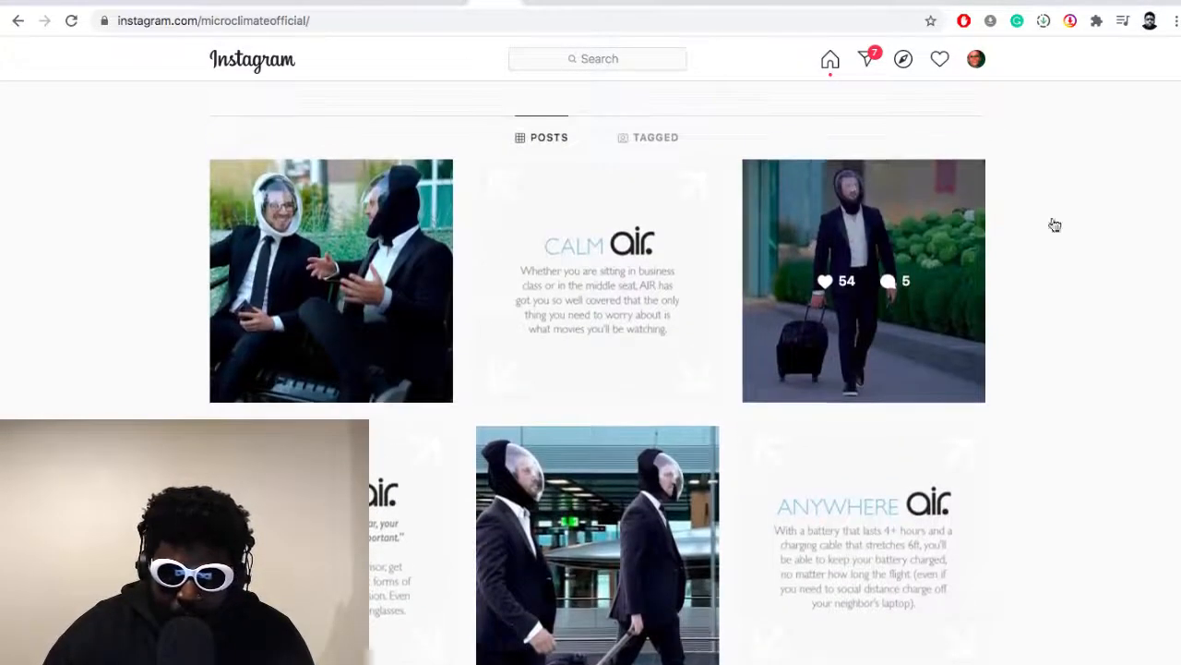
pyautogui.click(864, 280)
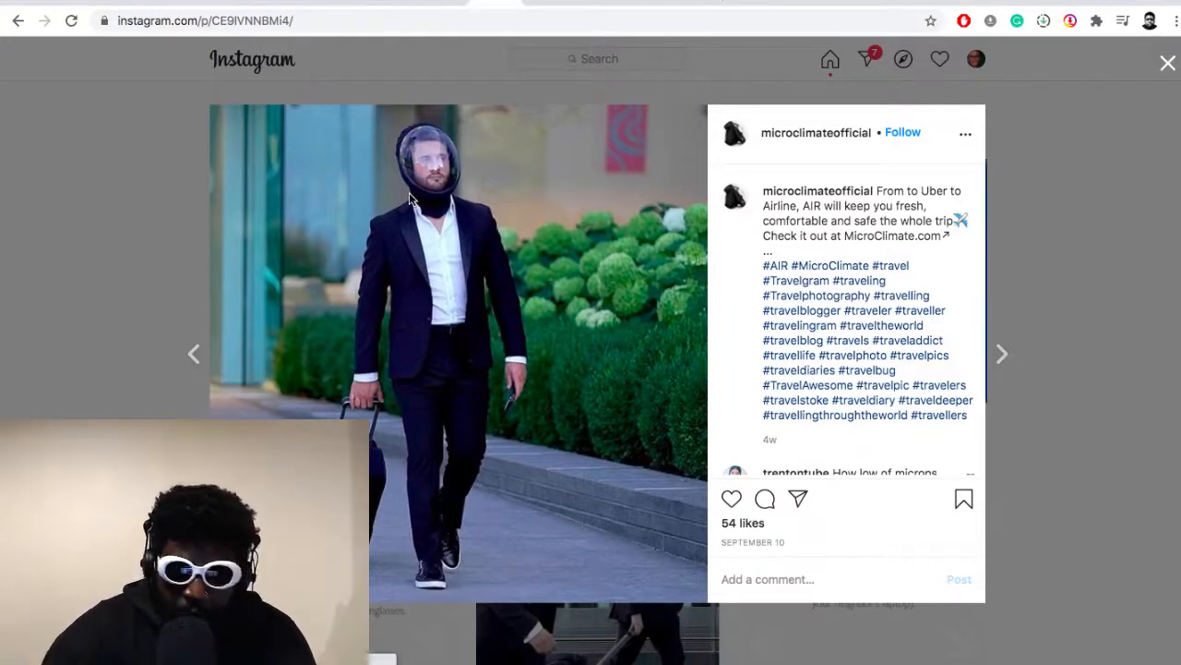
pyautogui.moveTo(514, 207)
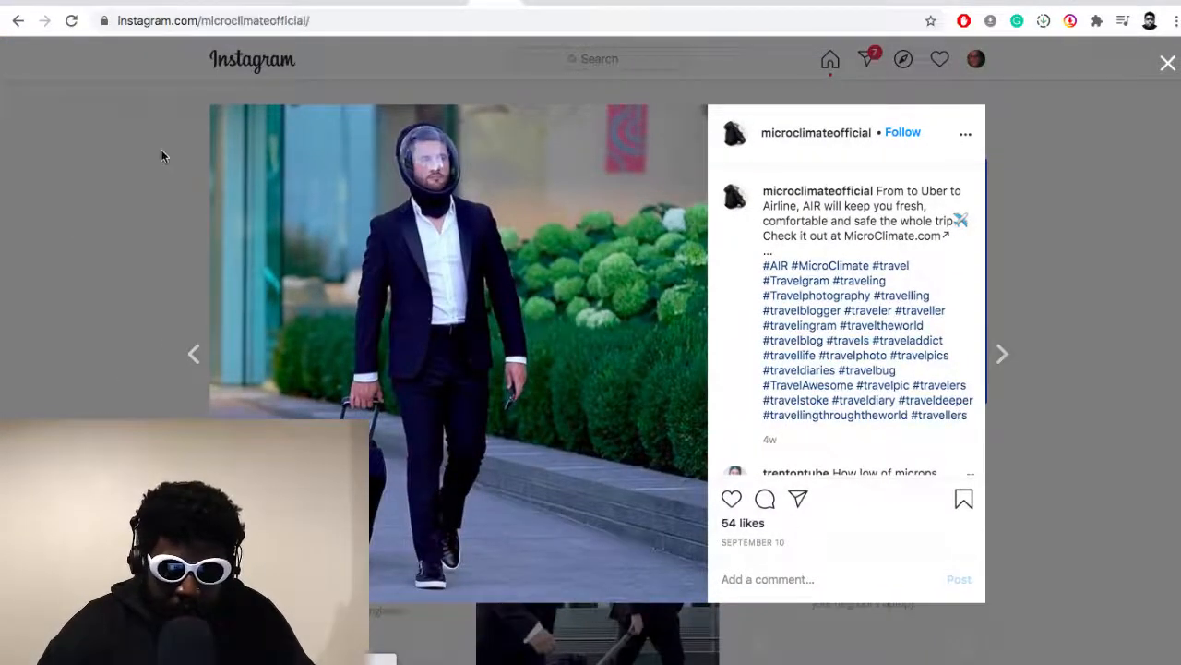
pyautogui.click(1167, 60)
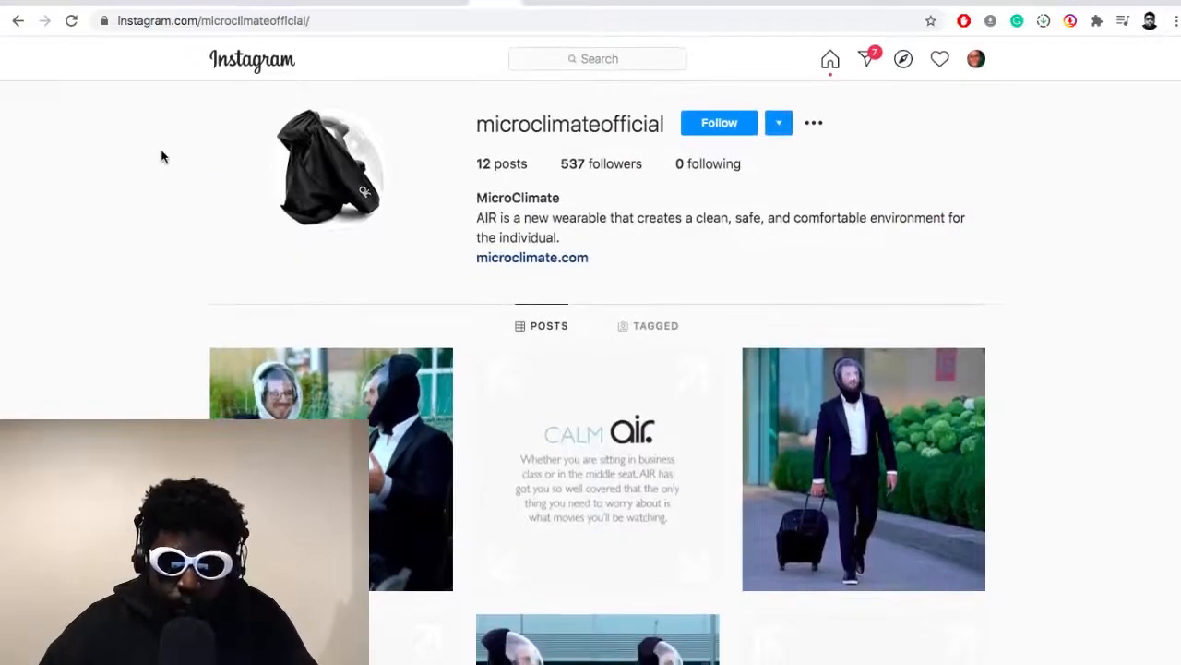